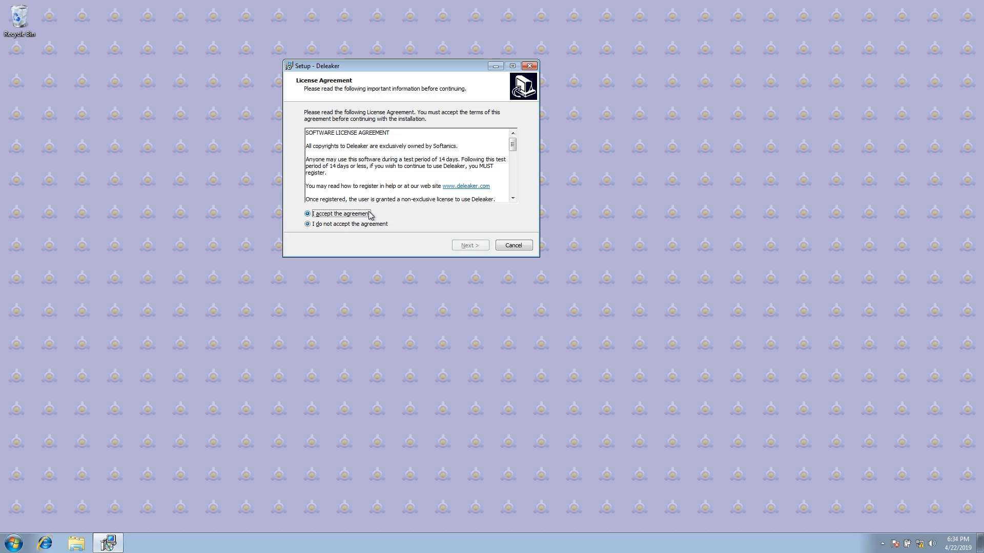
# Accept the Deleaker licence and keep all RAD Studio versions selected for integration.
pyautogui.click(471, 245)
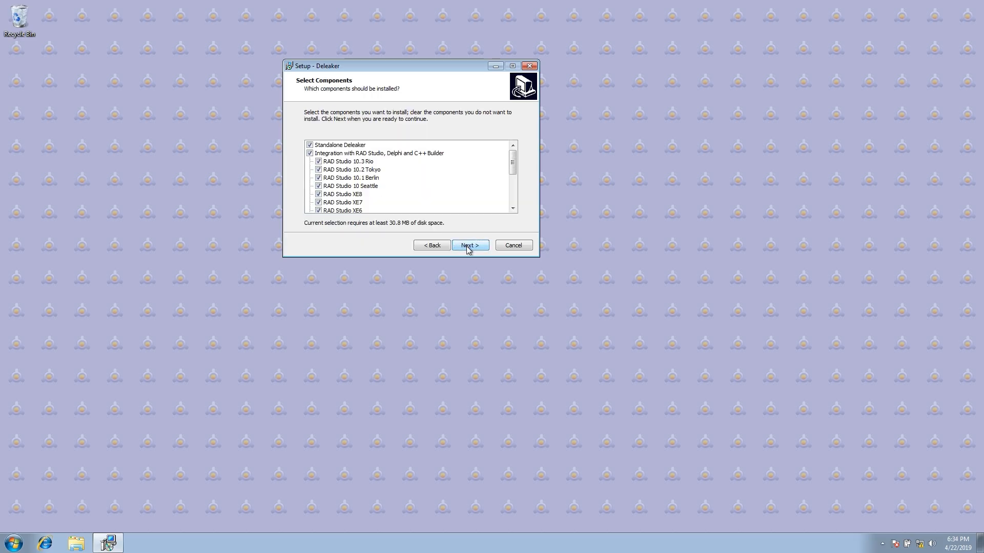
pyautogui.moveTo(352, 186)
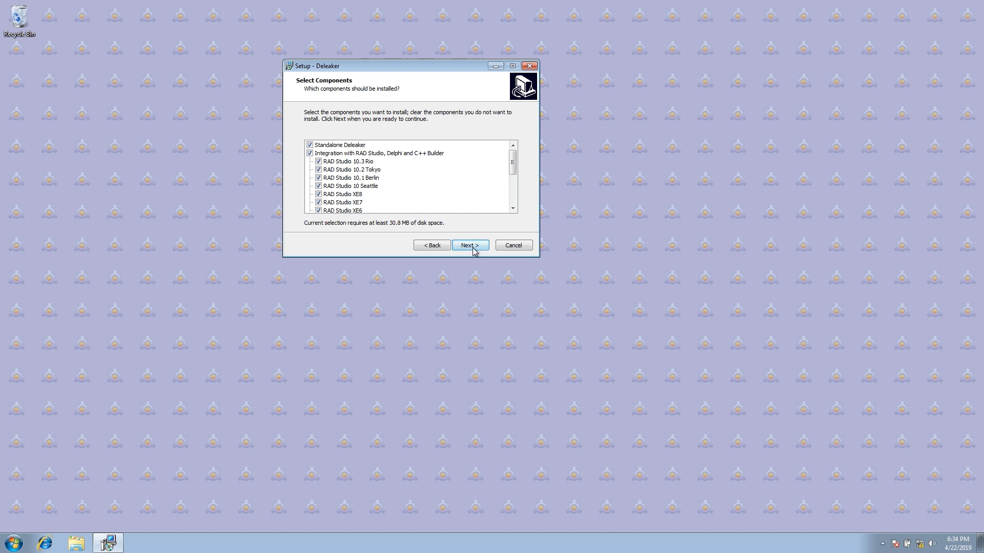
pyautogui.click(470, 245)
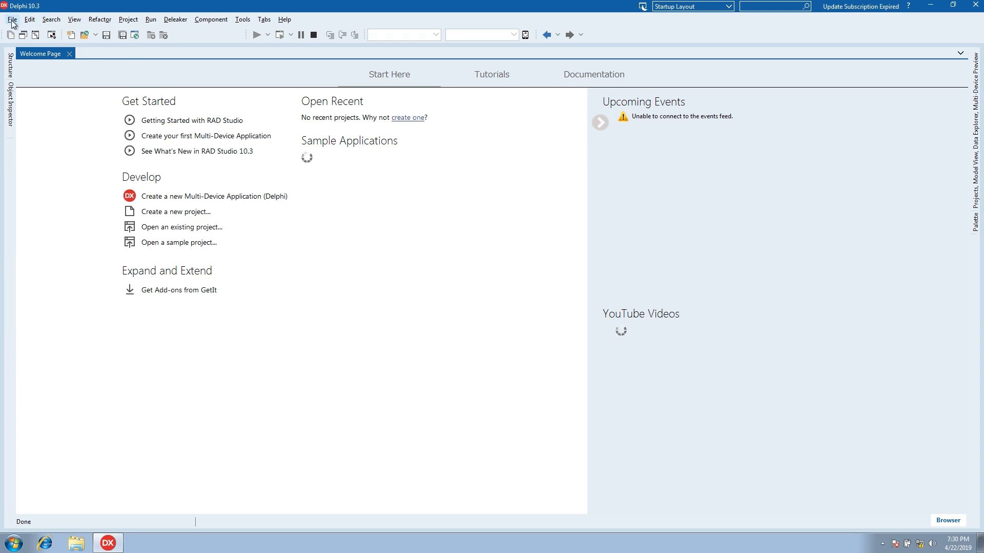
# Create a new Windows VCL Application project from File > New.
pyautogui.click(11, 20)
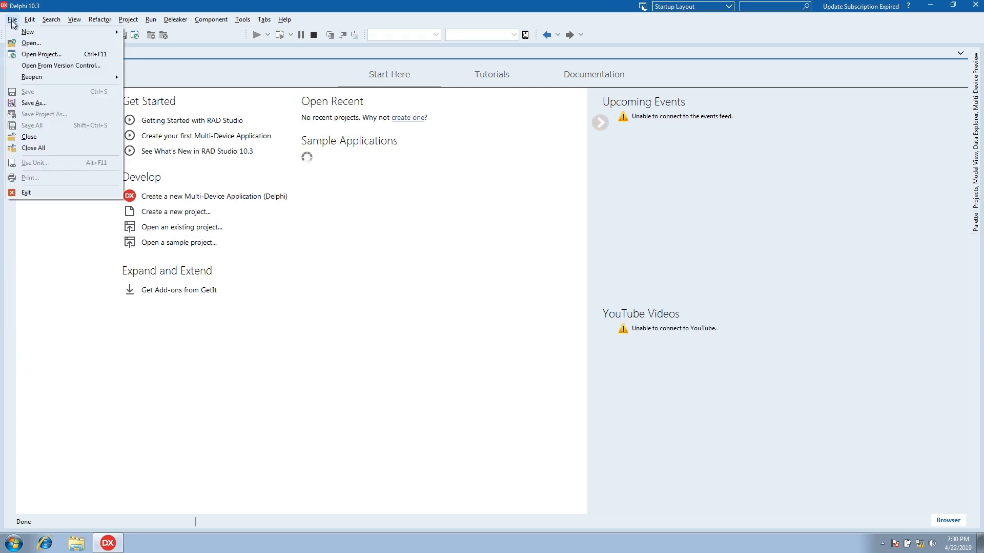
pyautogui.click(28, 32)
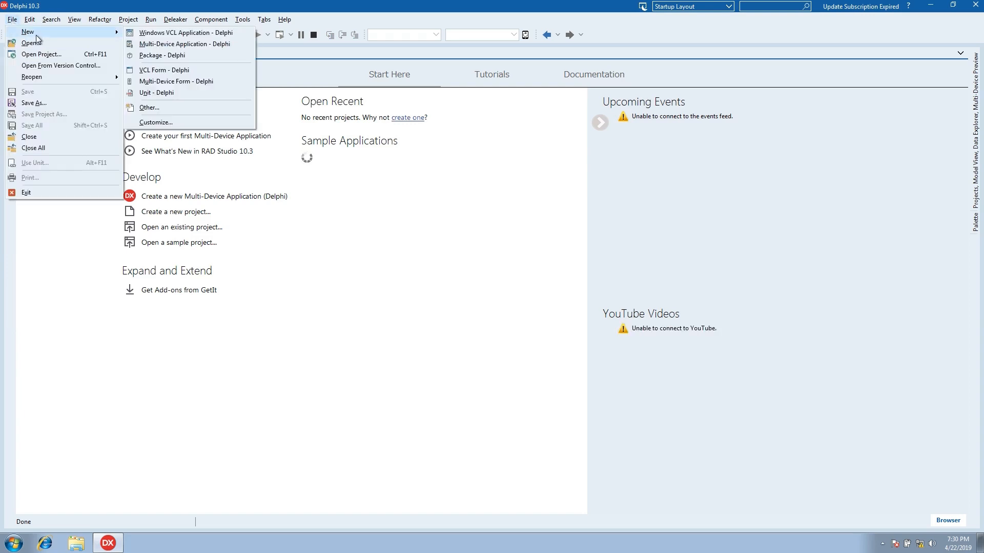
pyautogui.click(185, 33)
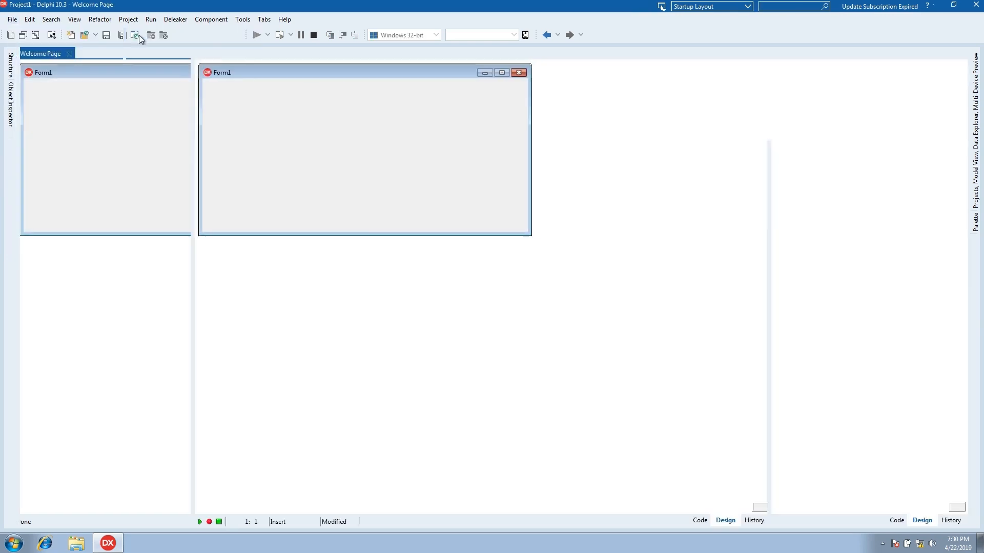
# Place a TButton on Form1 and caption it 'Some Leaks...'.
pyautogui.click(135, 35)
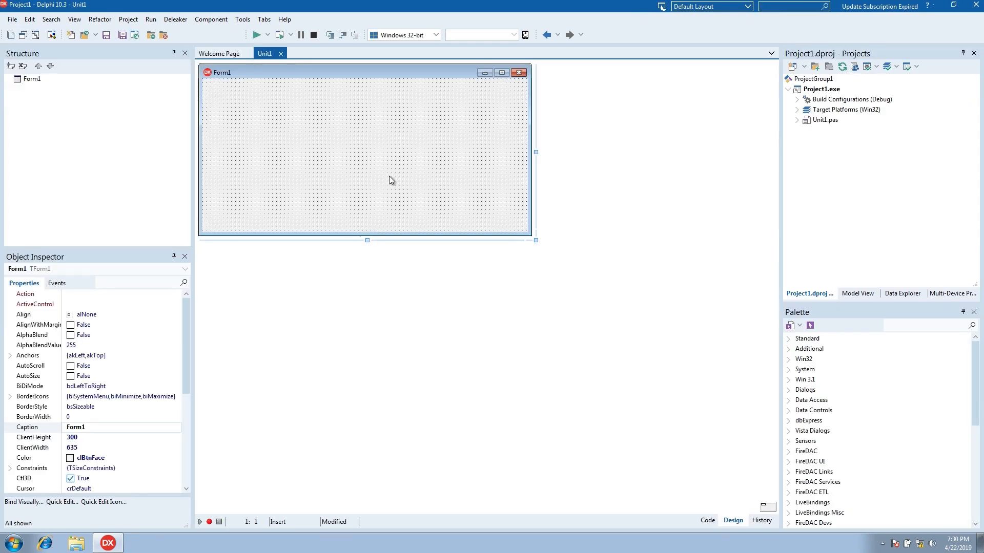
pyautogui.click(808, 338)
pyautogui.write('Som')
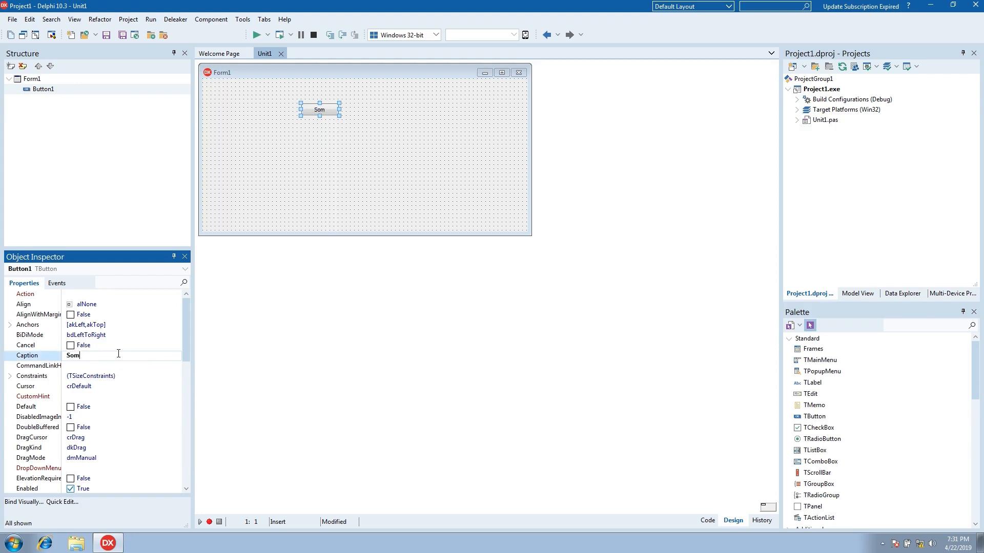
pyautogui.write('e Leaks...')
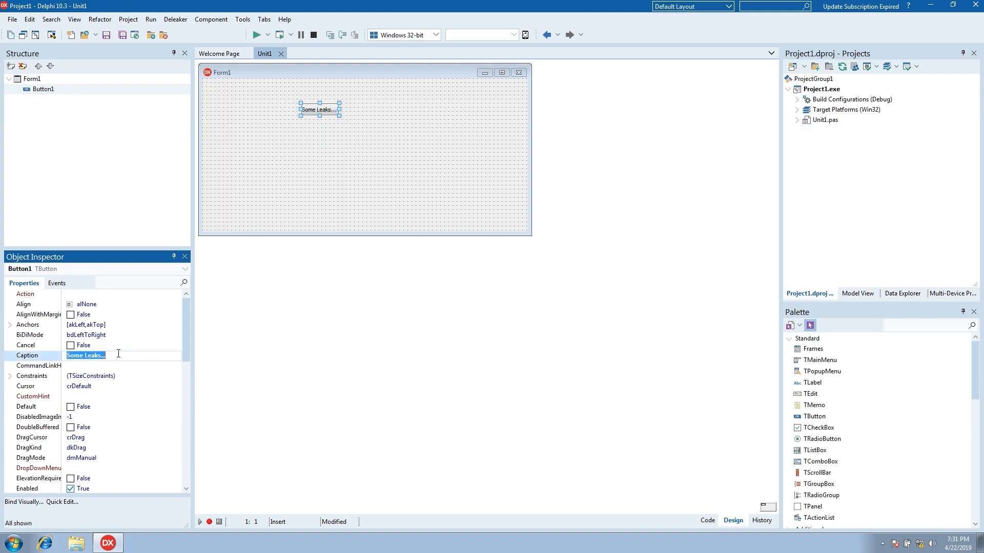
pyautogui.moveTo(290, 127)
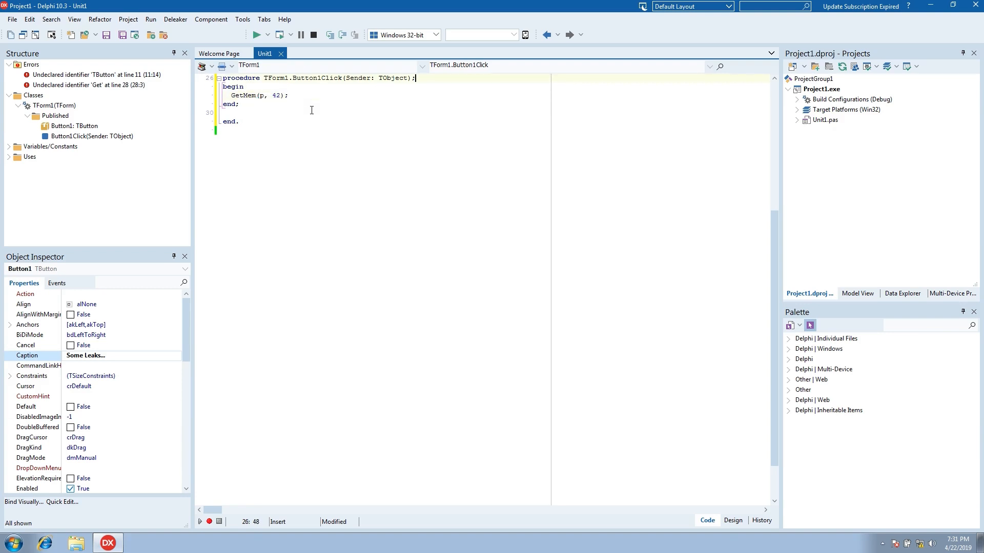
# Write Button1Click declaring var p: Pointer and calling GetMem(p, 42) without freeing it.
pyautogui.write('var')
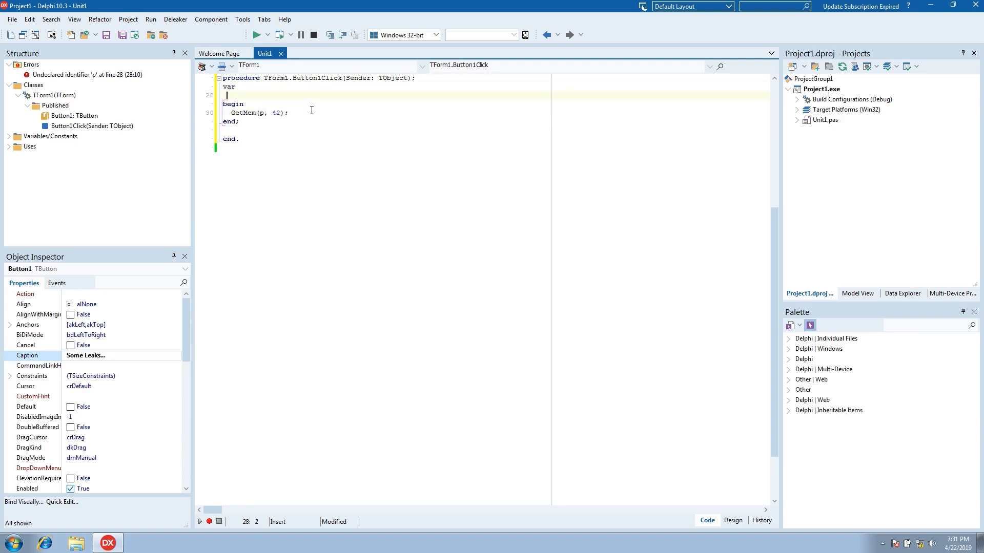
pyautogui.write('p: Pointer;')
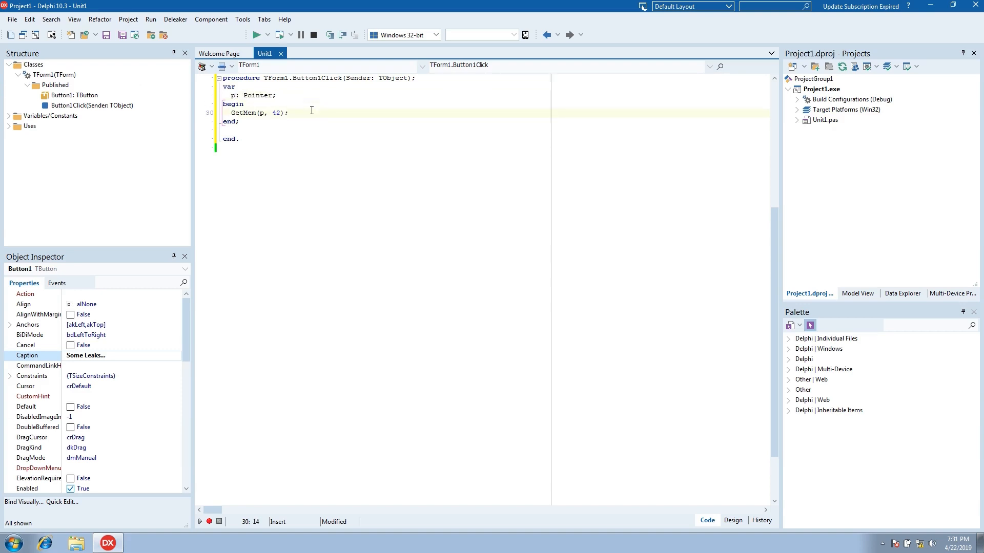
pyautogui.click(150, 18)
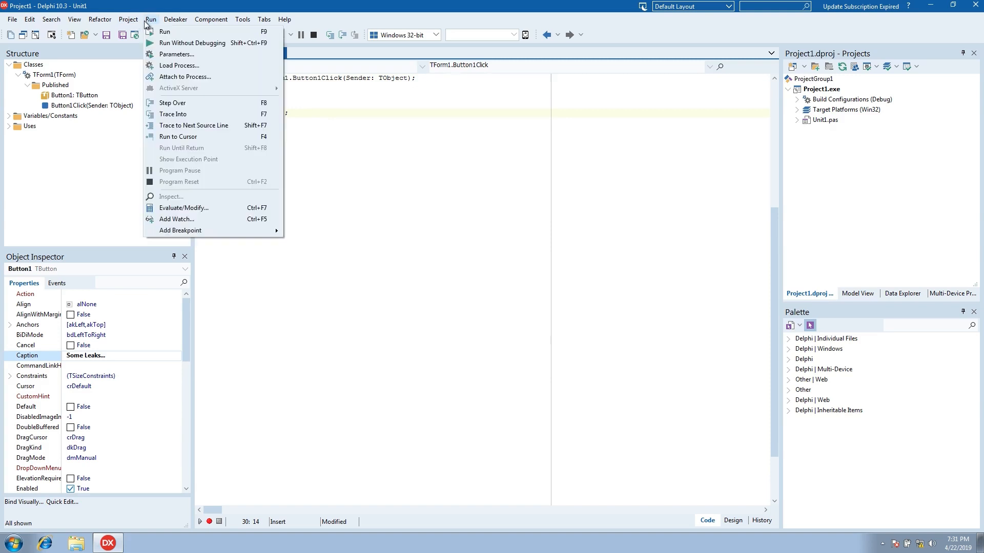
# Run the project under the debugger and trigger the 'Some Leaks...' button.
pyautogui.click(191, 43)
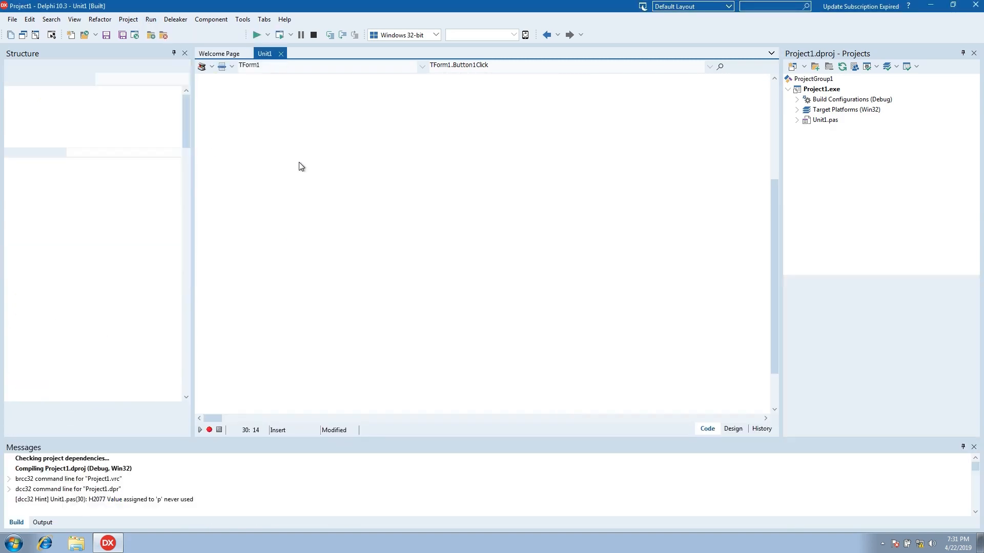
pyautogui.click(256, 35)
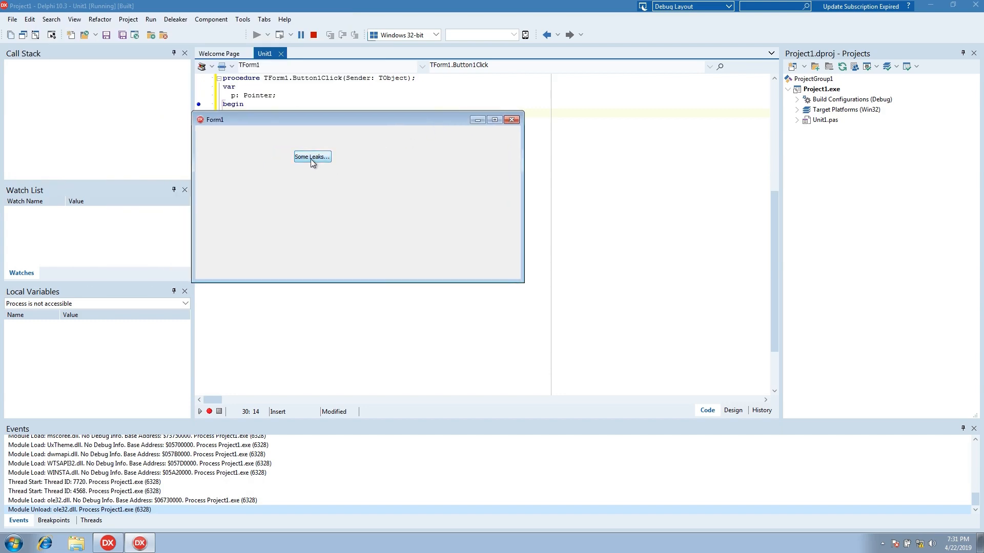
pyautogui.moveTo(512, 120)
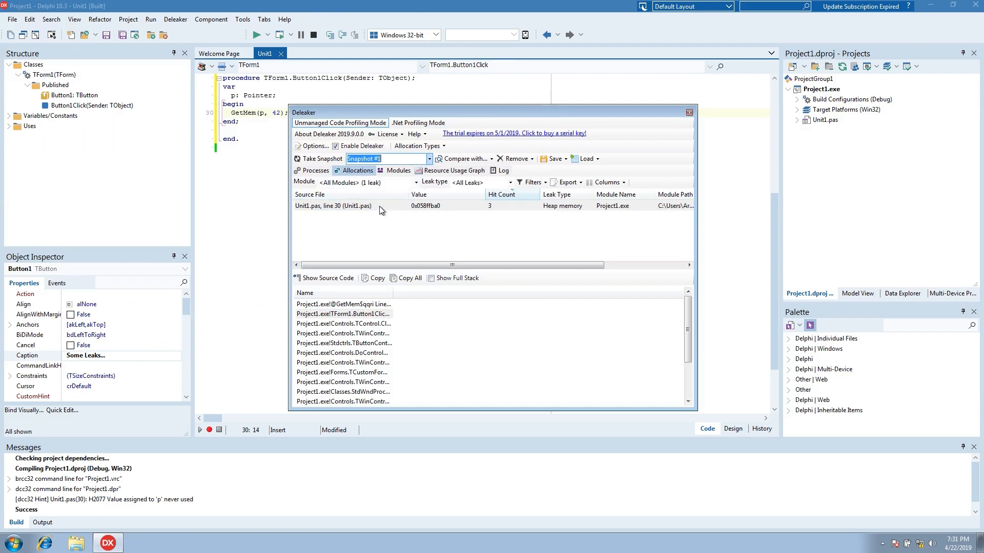
# Inspect the heap leak traced to Unit1.pas line 30, then close the Deleaker report.
pyautogui.click(458, 278)
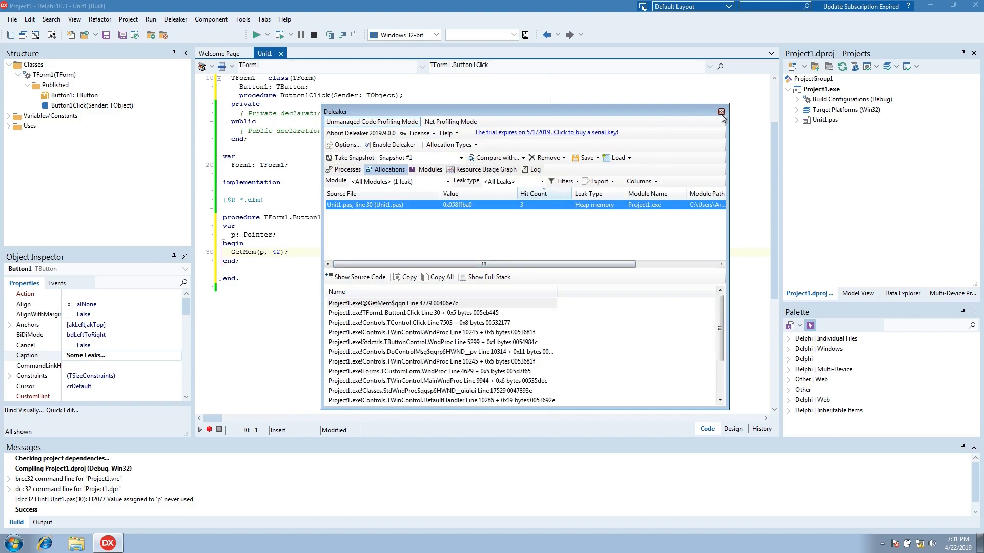
pyautogui.click(720, 111)
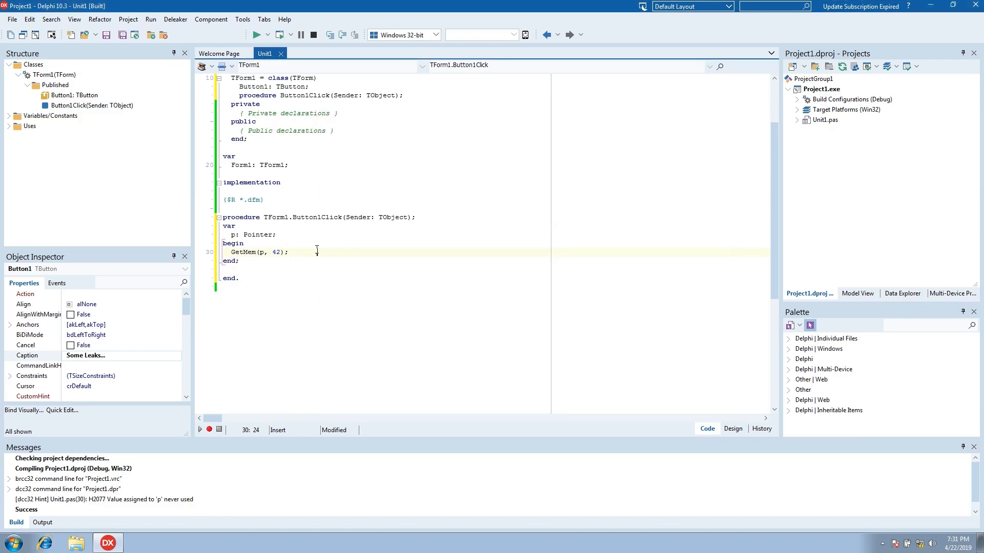
# Add dc := CreateDC('DISPLAY', nil, nil, nil) to the handler without releasing it.
pyautogui.write('dc :=')
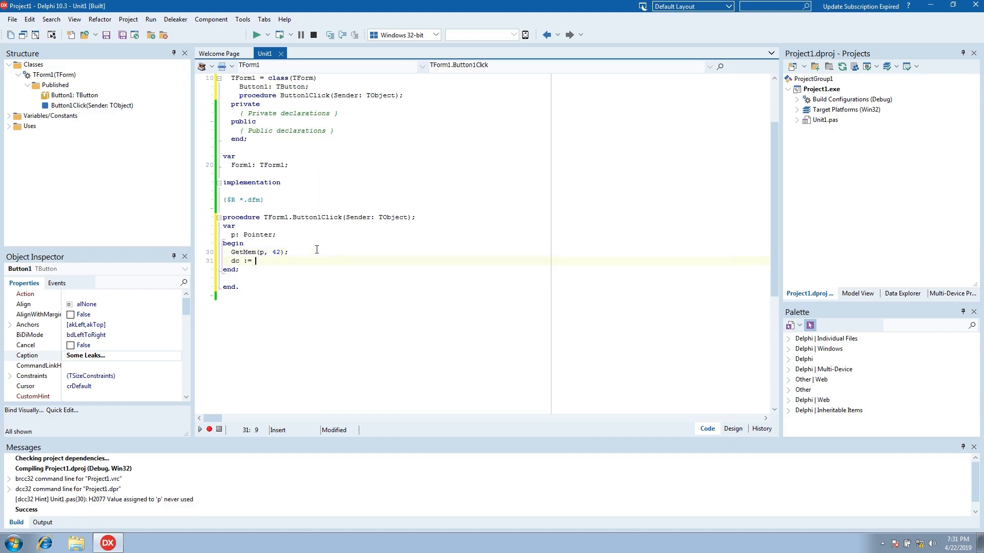
pyautogui.write("CreateDC('D")
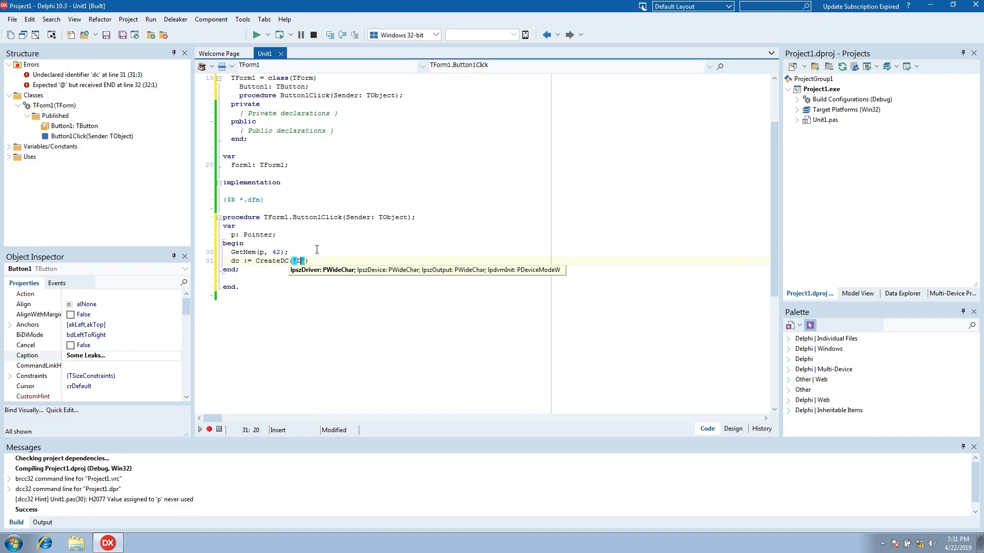
pyautogui.write("DISPLAY', nil, nil, nil")
pyautogui.write('dc: HDC;')
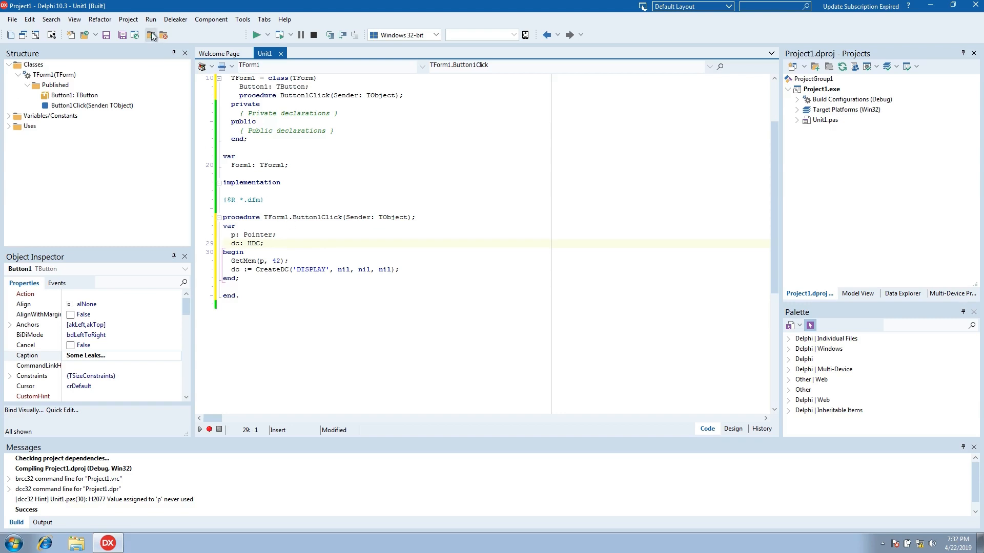
# Rerun the project and press 'Some Leaks...' so Deleaker collects the new allocations.
pyautogui.click(151, 35)
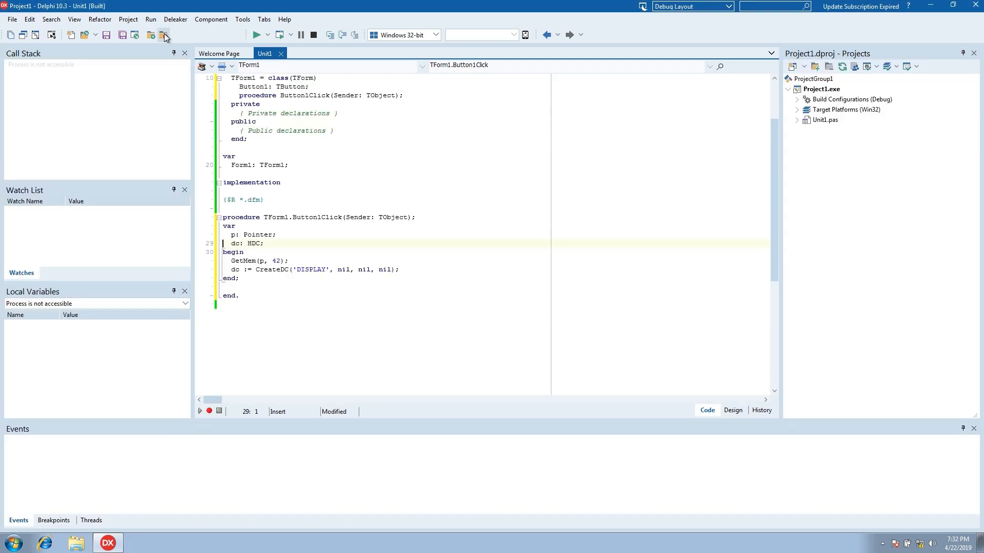
pyautogui.click(259, 35)
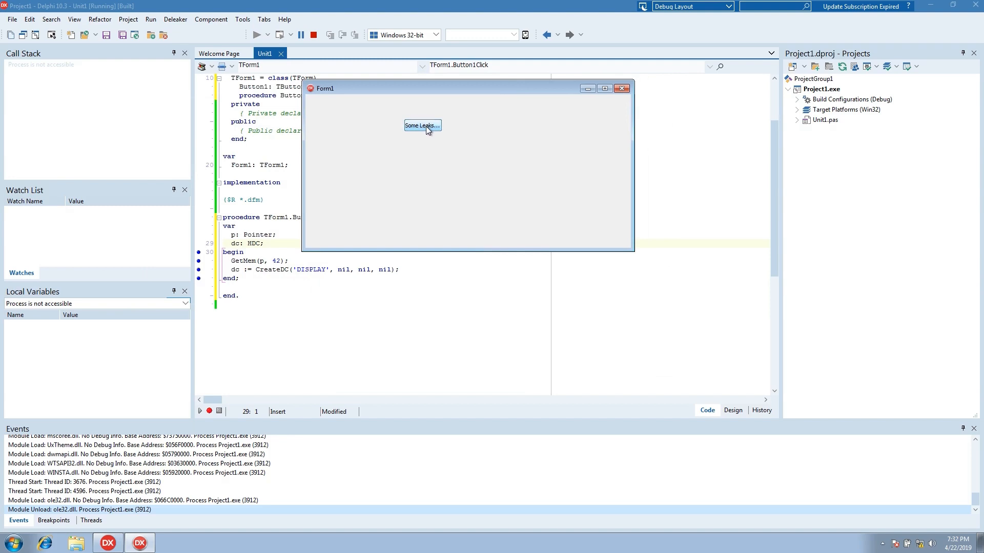
pyautogui.click(422, 125)
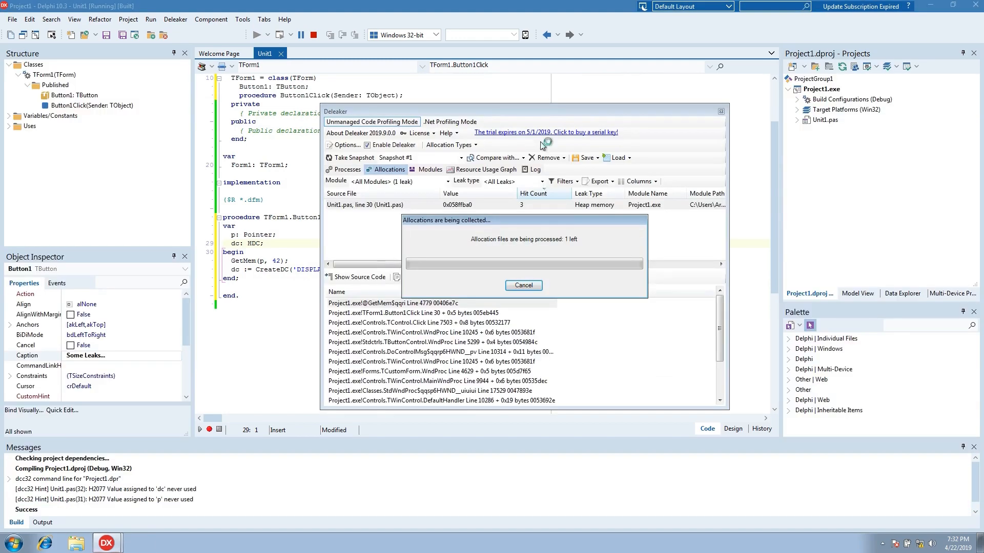